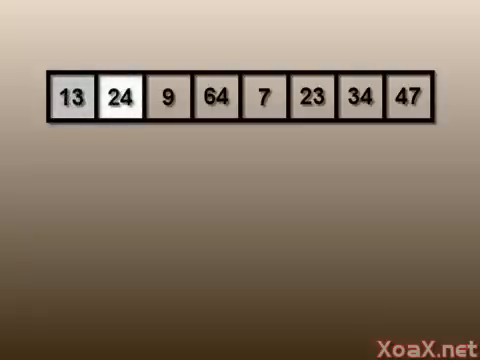
- Advance the animation until the eight array boxes are emptied of their values
click(68, 100)
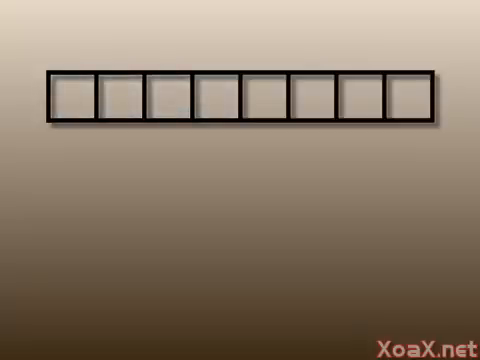
- Advance the animation so the boxes refill with 24, 13, 9, 64, 7, 23, 34, 47 in gray
click(72, 96)
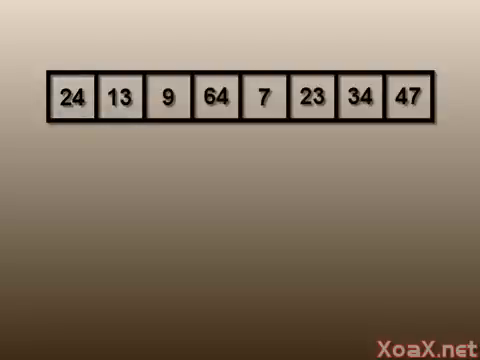
- Play the first pass so 13 moves ahead of 24 and both boxes turn white
click(72, 100)
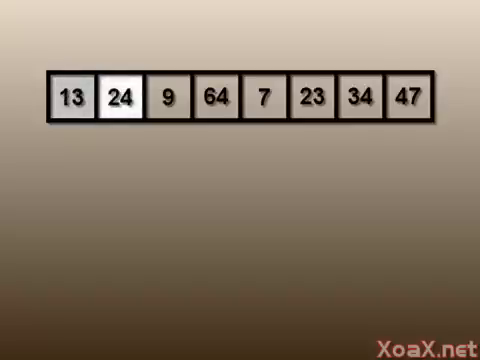
click(68, 100)
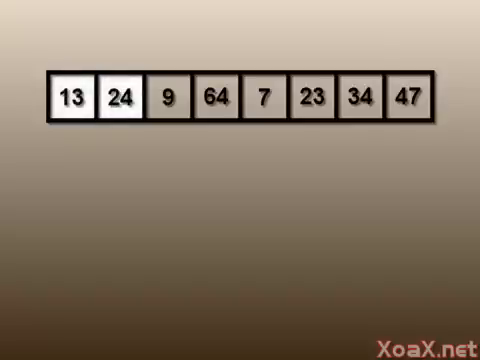